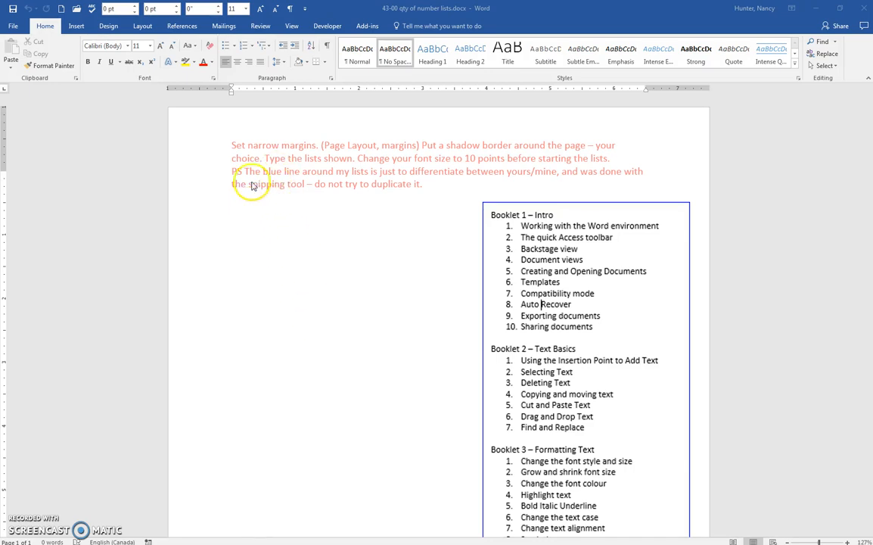
- Switch from Layout to the Design ribbon to reach the page background and border options
click(264, 156)
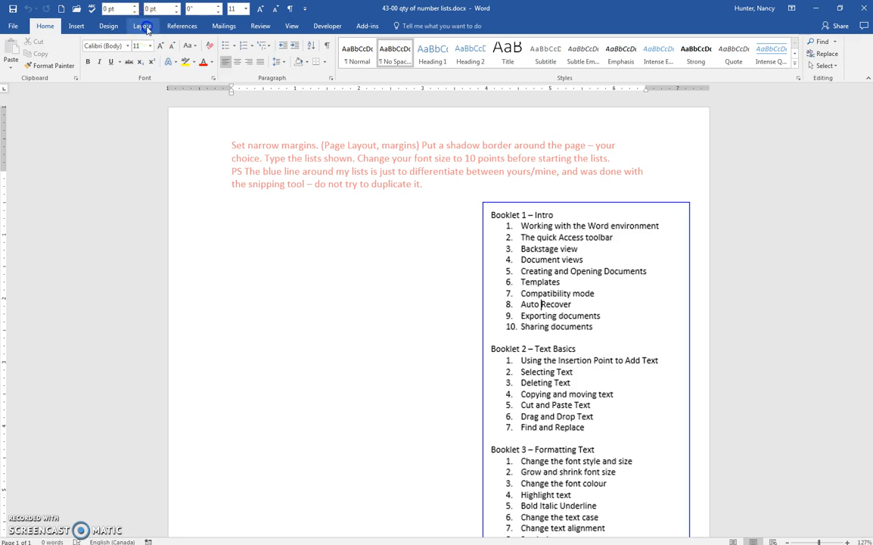
click(142, 26)
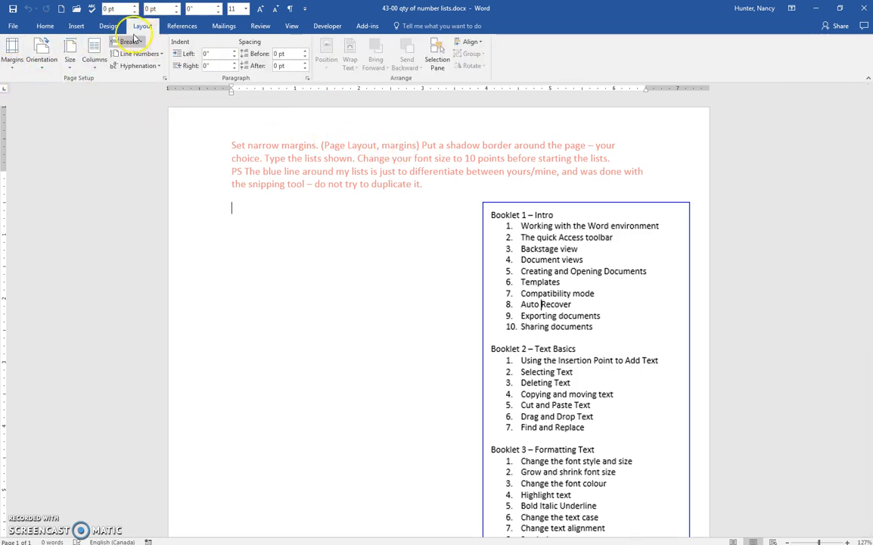
click(109, 25)
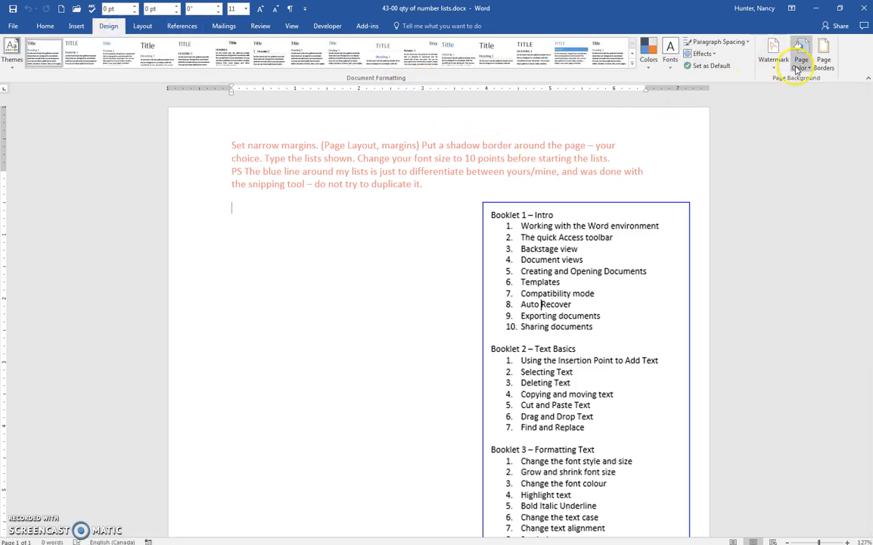
mouse_move(823, 58)
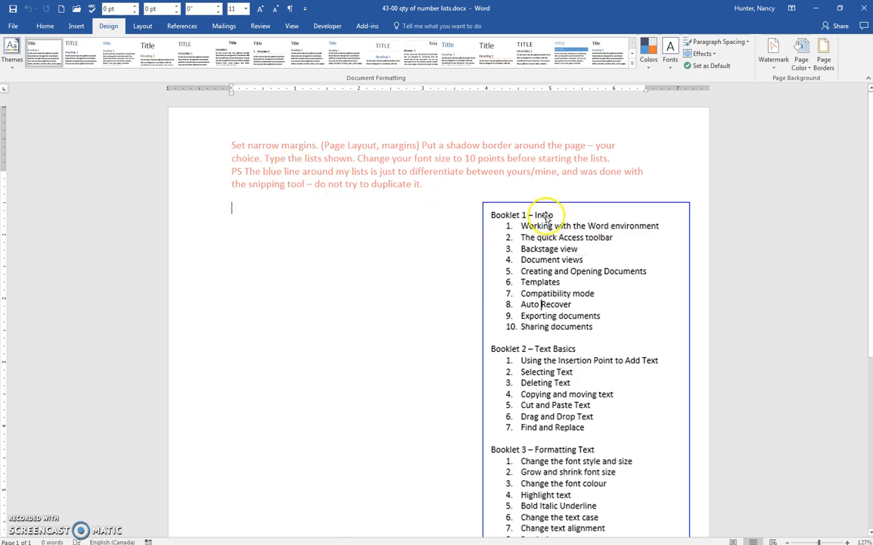
mouse_move(79, 97)
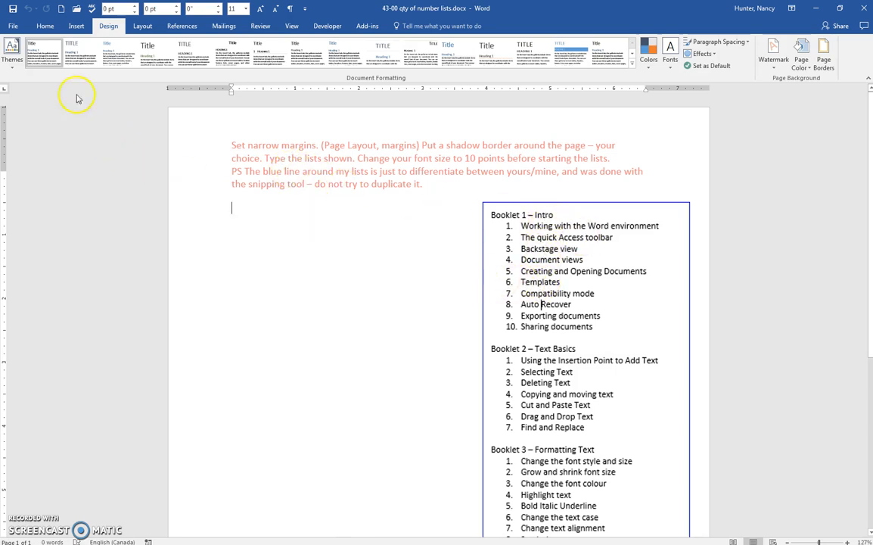
- Add the heading 'Booklet' on a new line below the exercise instructions
click(45, 26)
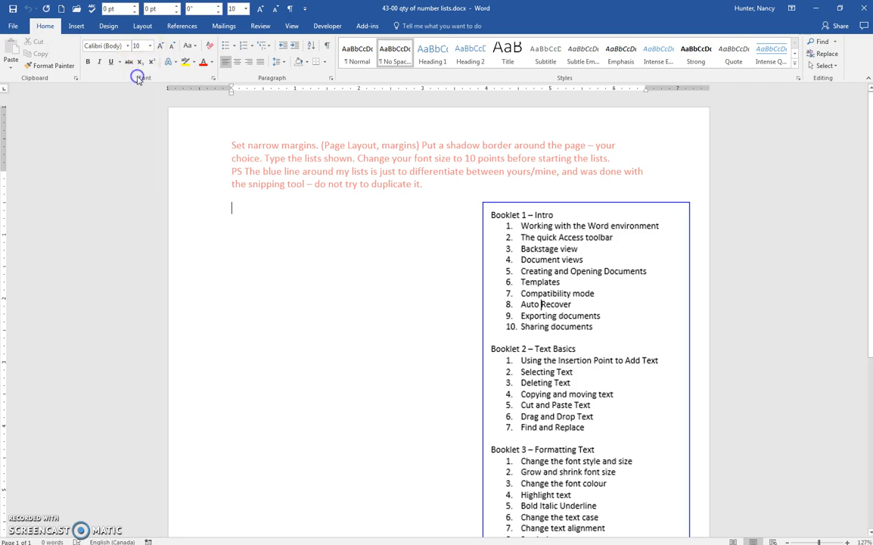
mouse_move(148, 103)
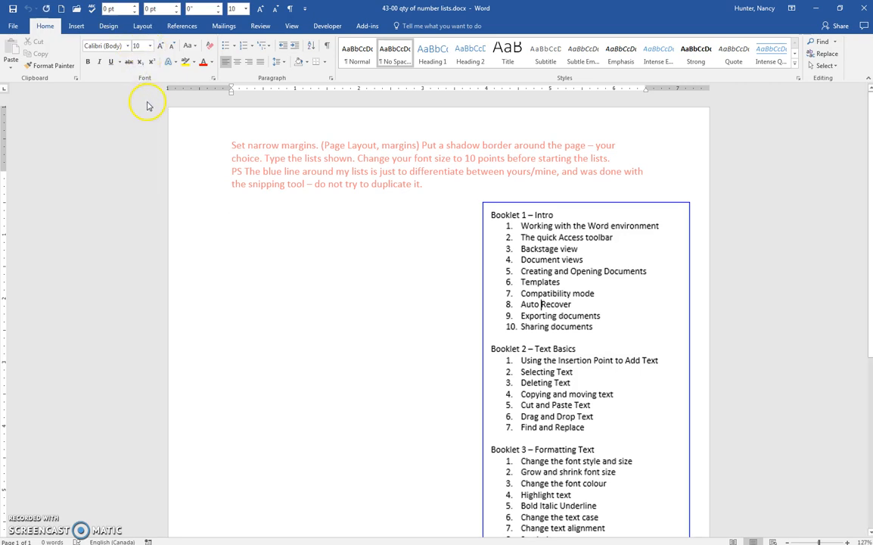
mouse_move(361, 207)
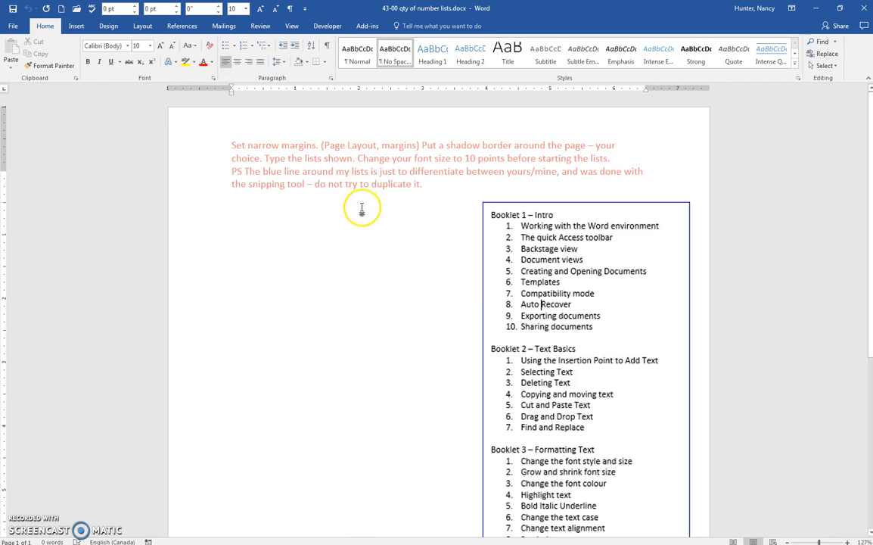
click(269, 230)
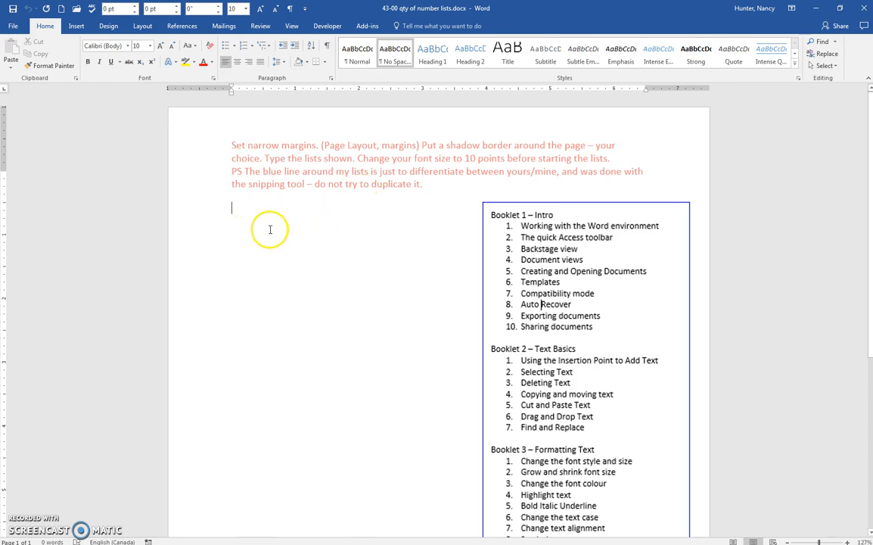
mouse_move(214, 61)
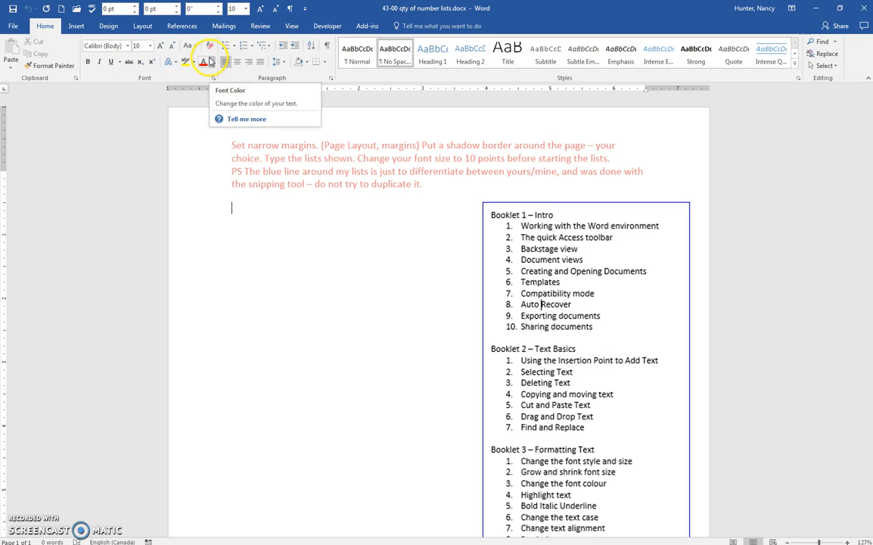
text(Boo)
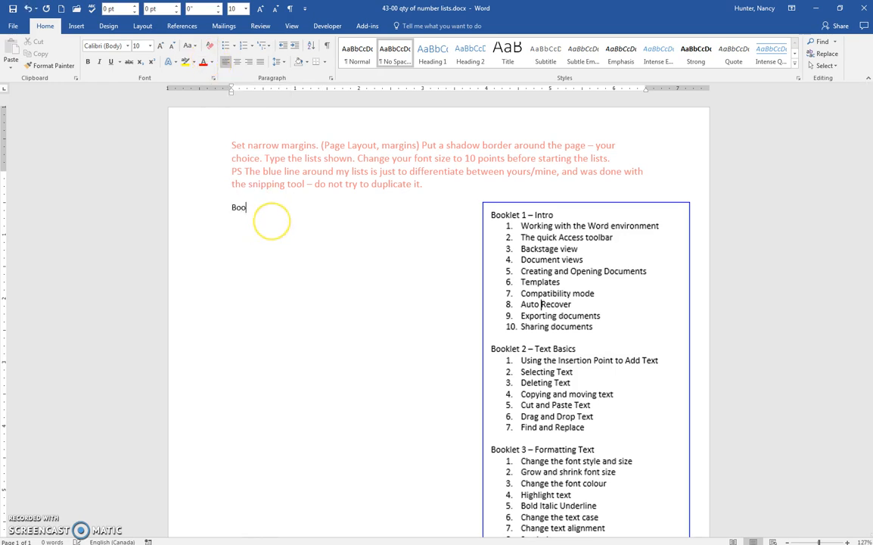
text(klet)
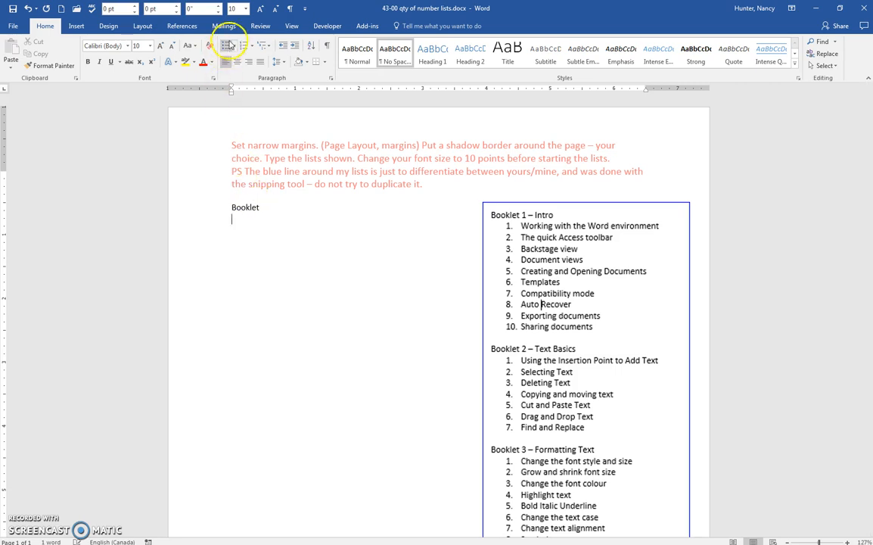
- Create a numbered list with the entries Working, The quick, Back and Doc
click(245, 46)
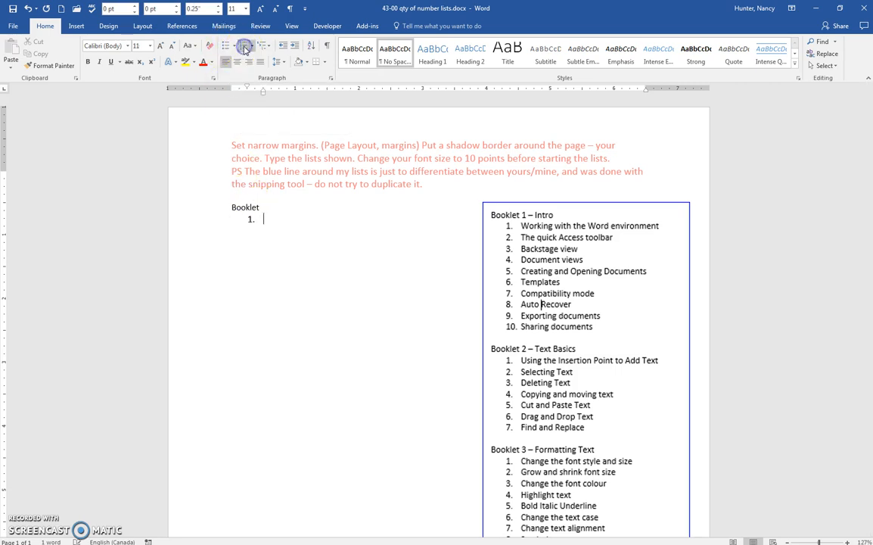
text(W)
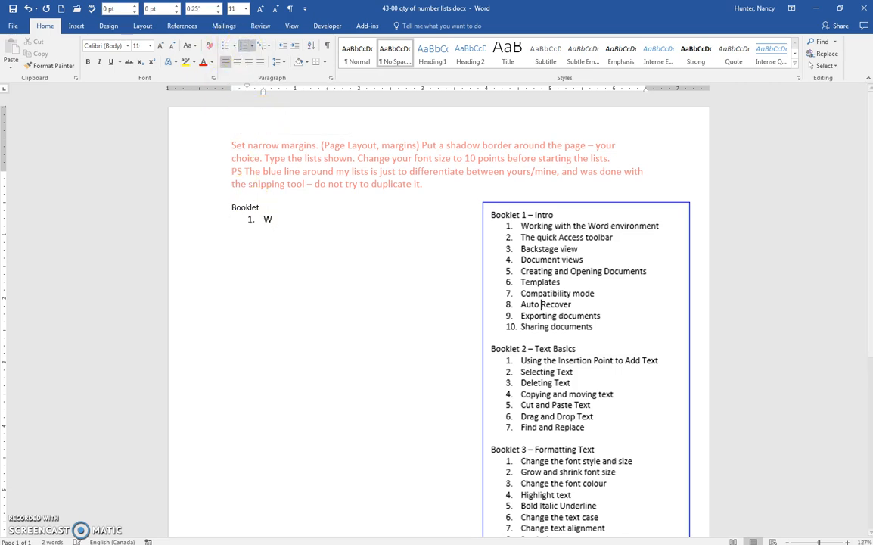
text(orking)
text(The quick)
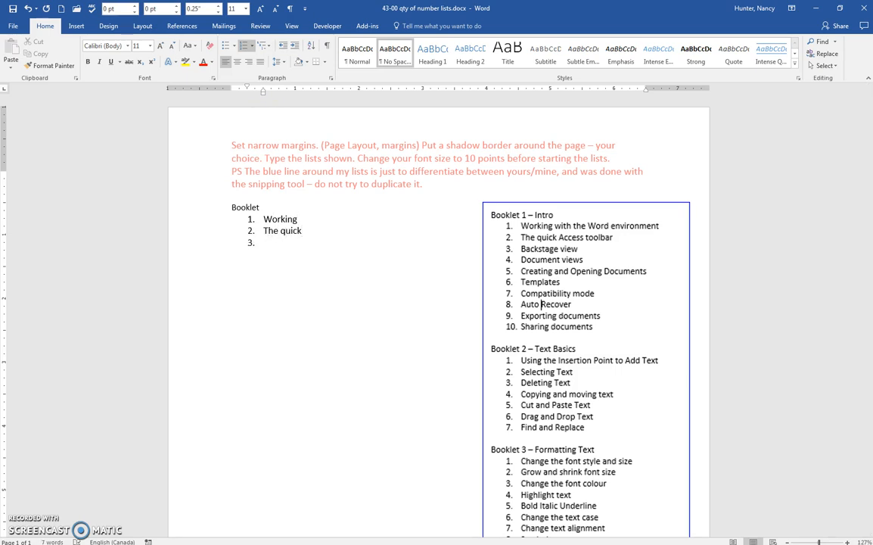
text(Back)
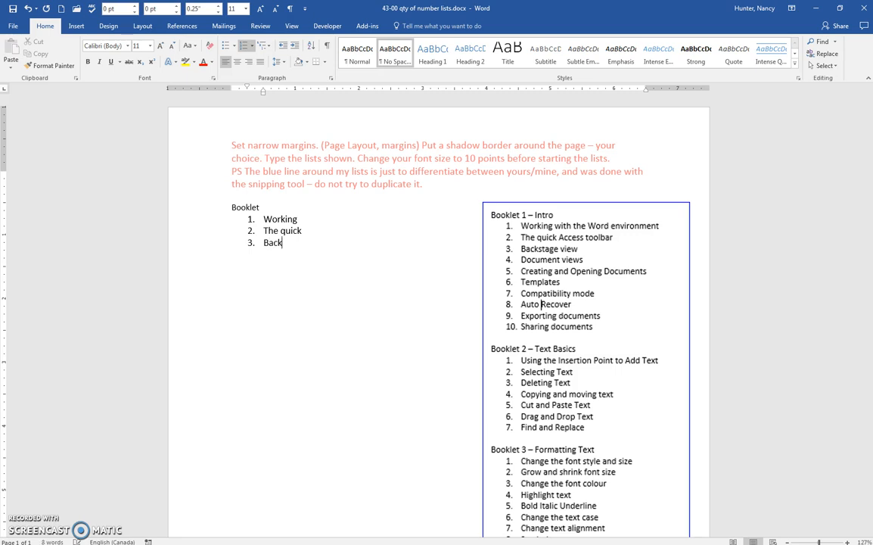
text(Doc)
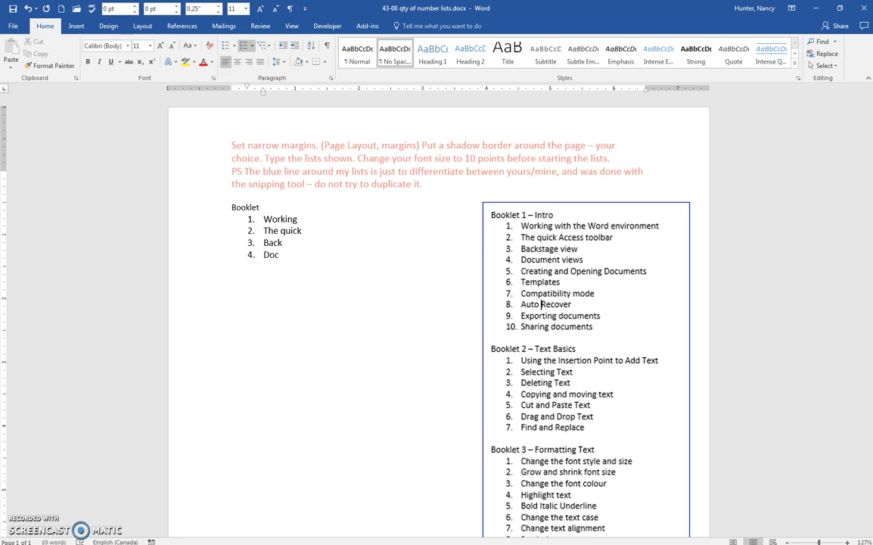
mouse_move(274, 126)
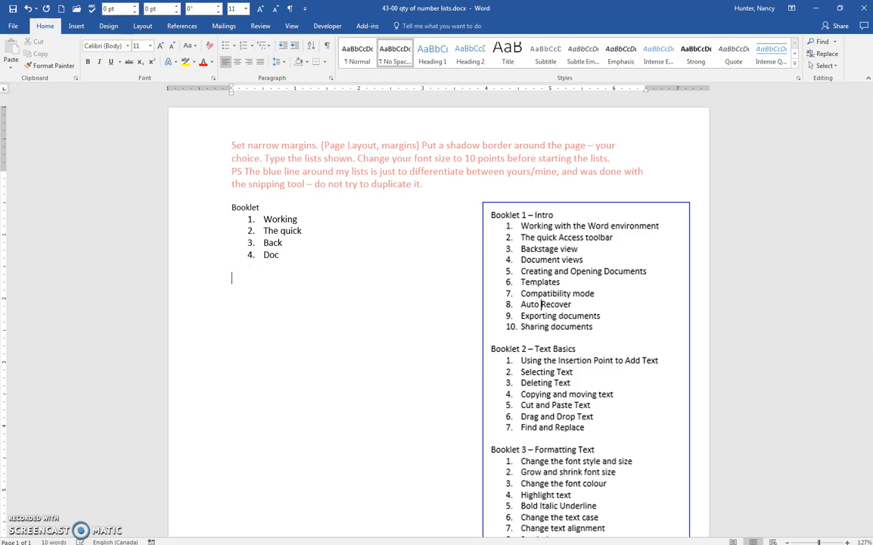
text(Booklet 2)
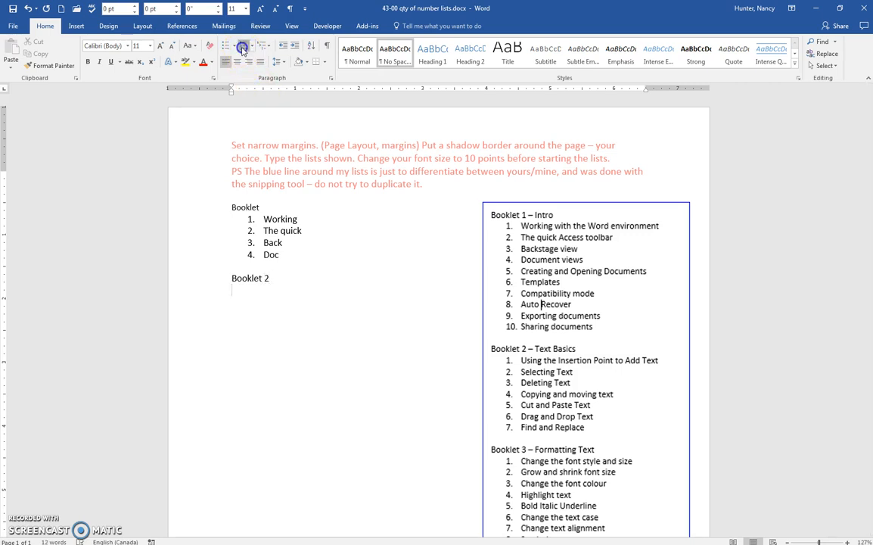
click(243, 45)
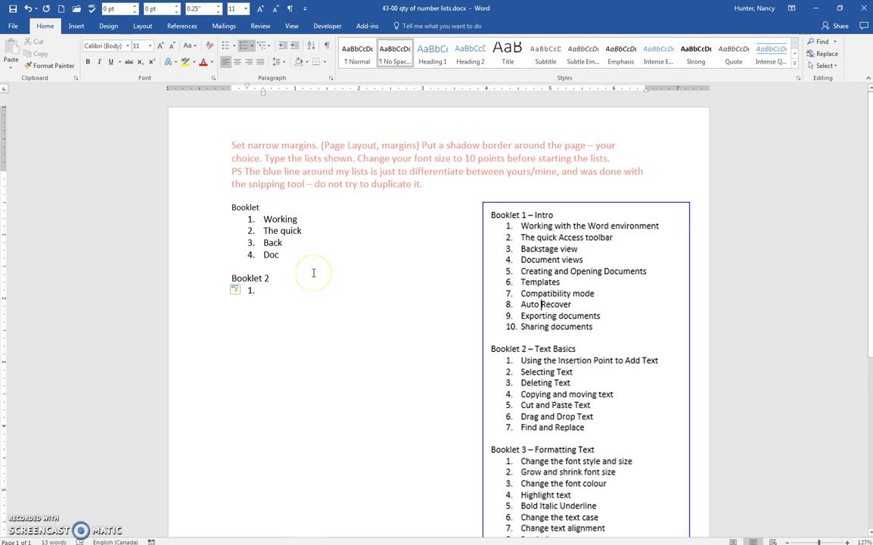
mouse_move(280, 293)
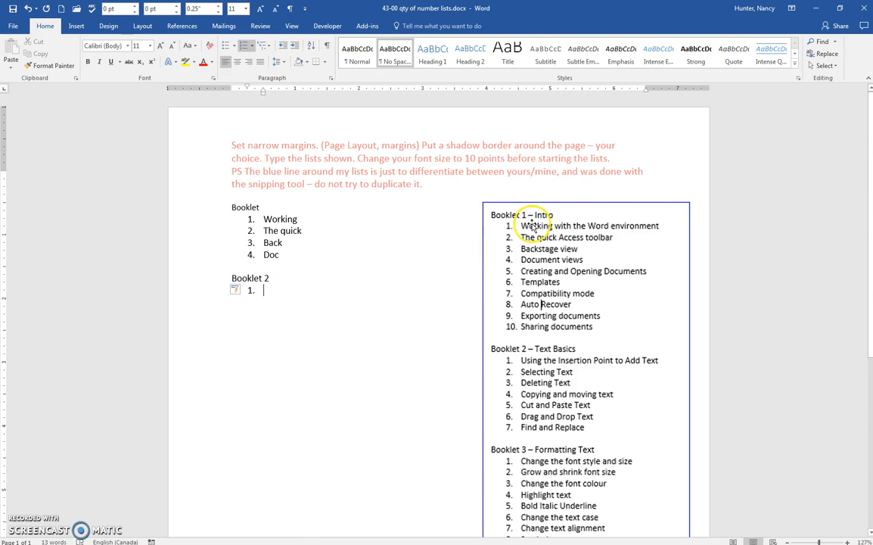
mouse_move(463, 245)
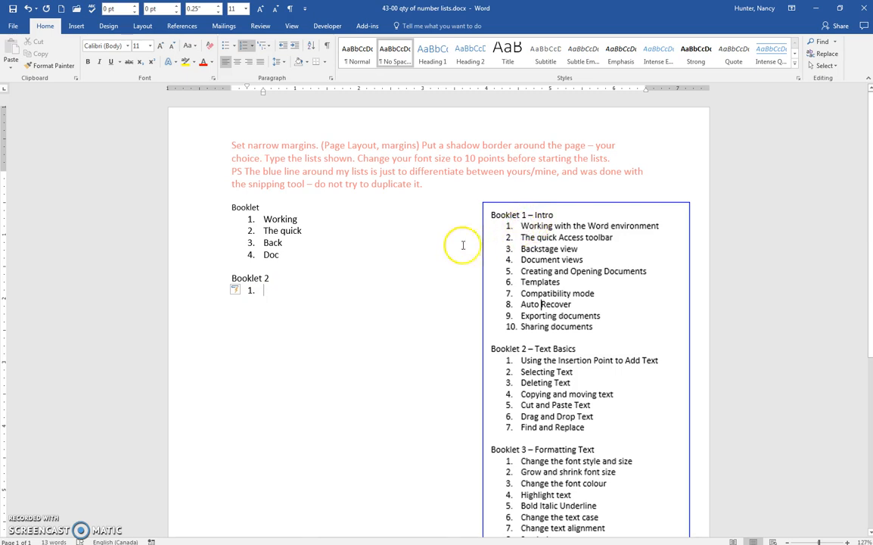
mouse_move(331, 246)
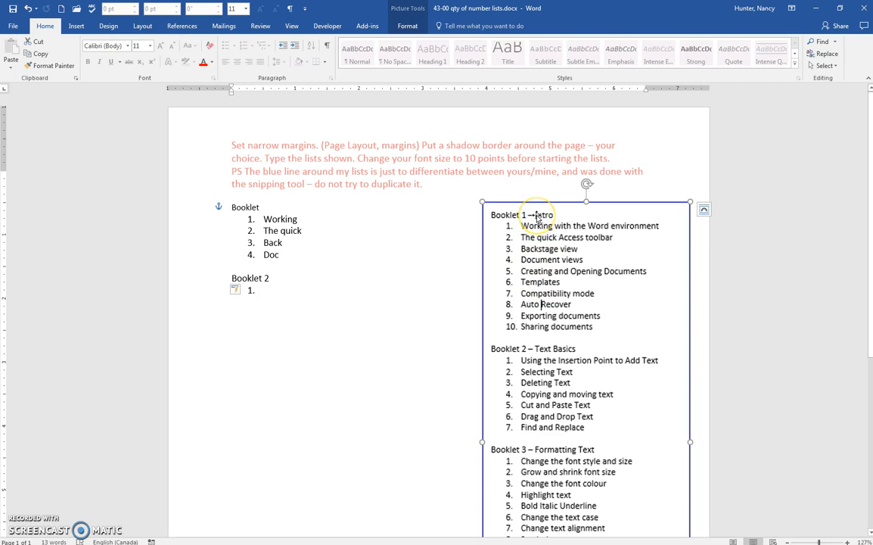
mouse_move(233, 210)
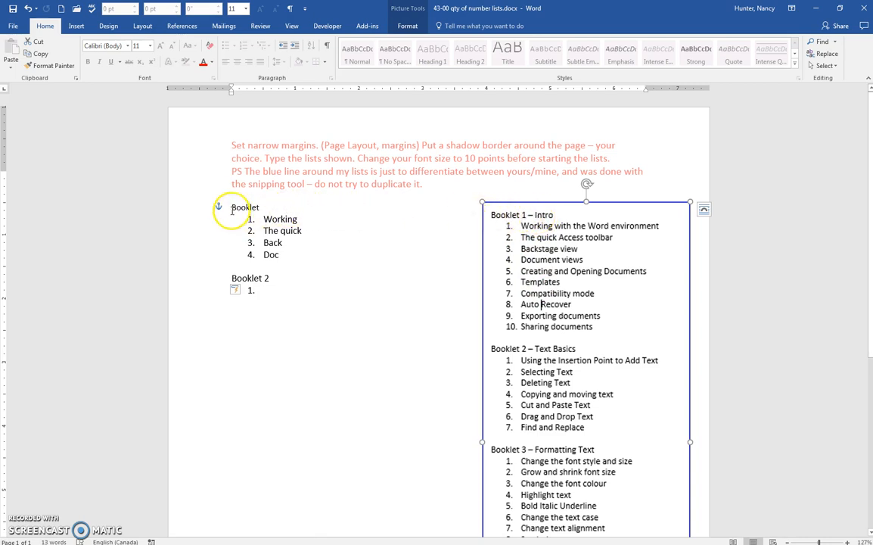
mouse_move(220, 209)
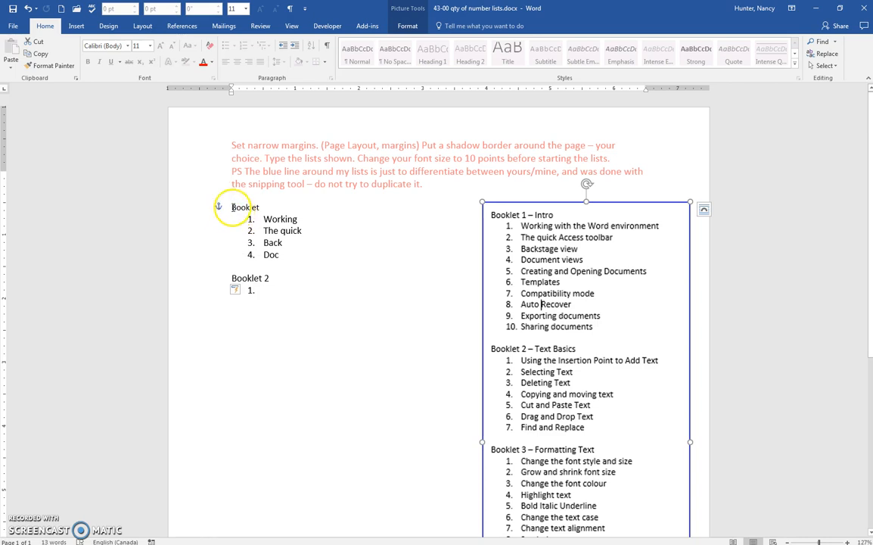
mouse_move(237, 222)
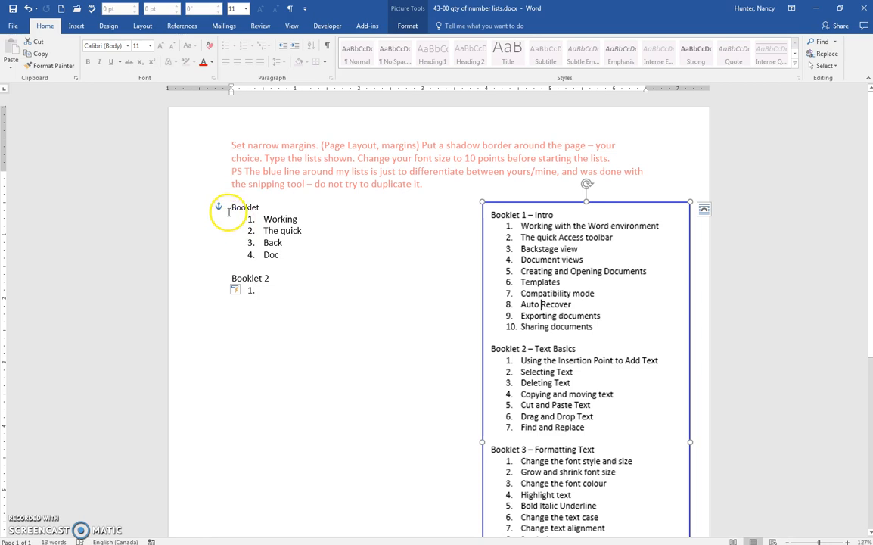
mouse_move(221, 205)
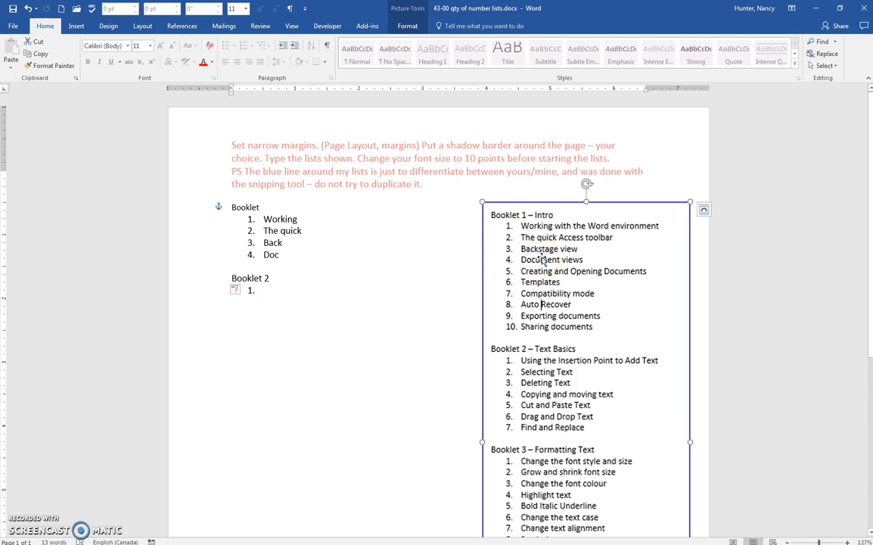
mouse_move(387, 230)
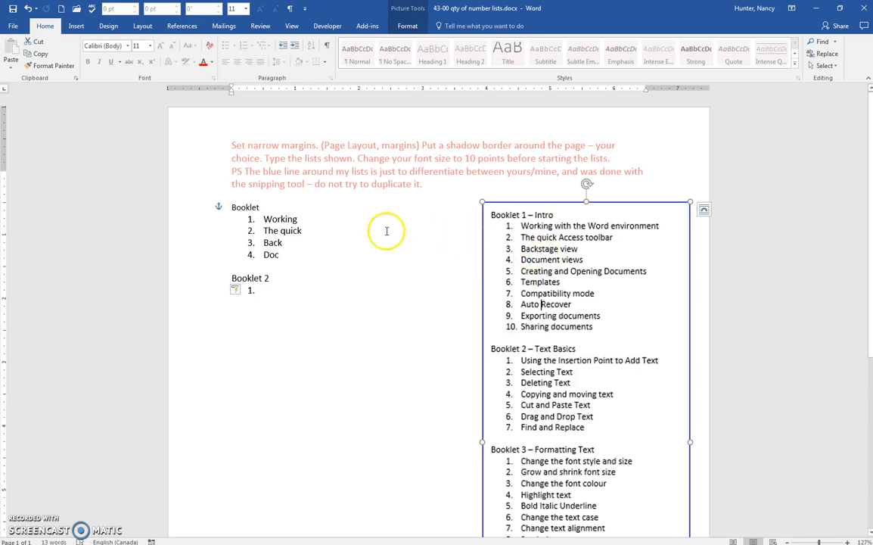
mouse_move(218, 209)
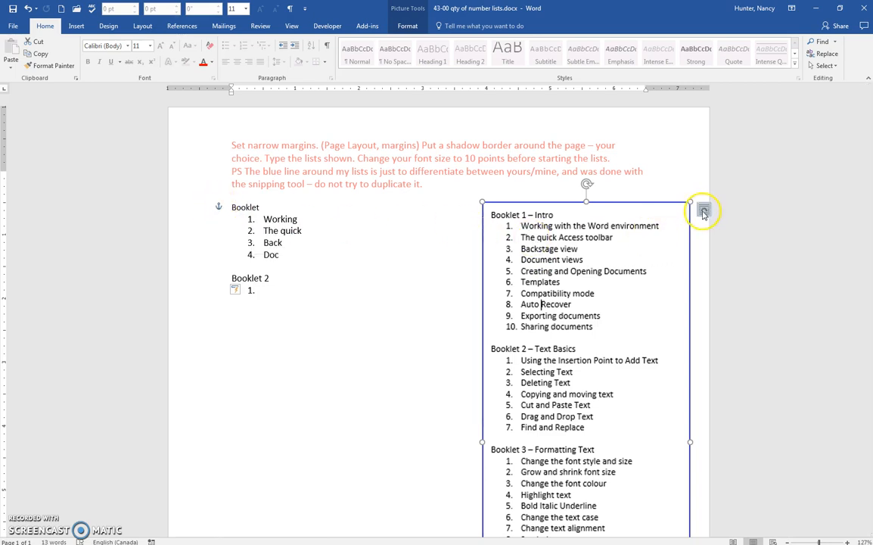
- Select the reference lists picture so its anchor shows beside the Booklet heading
click(702, 210)
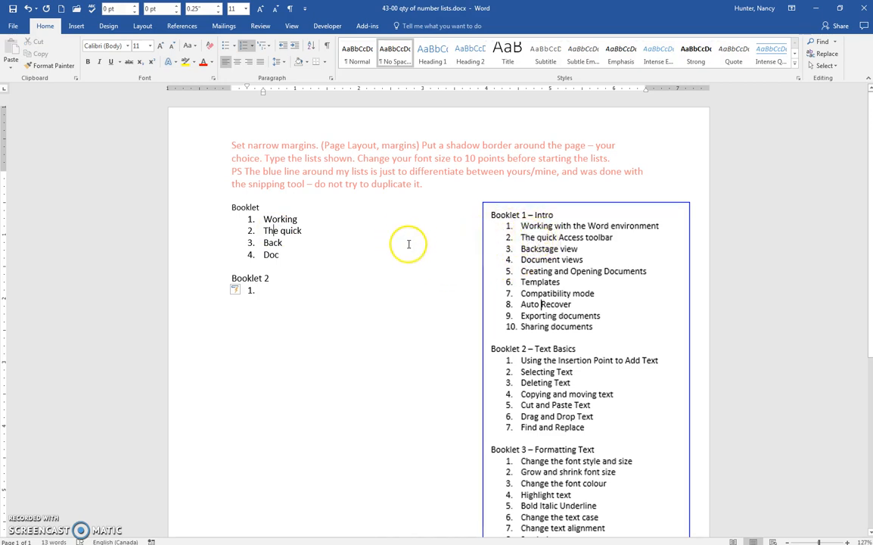
mouse_move(487, 250)
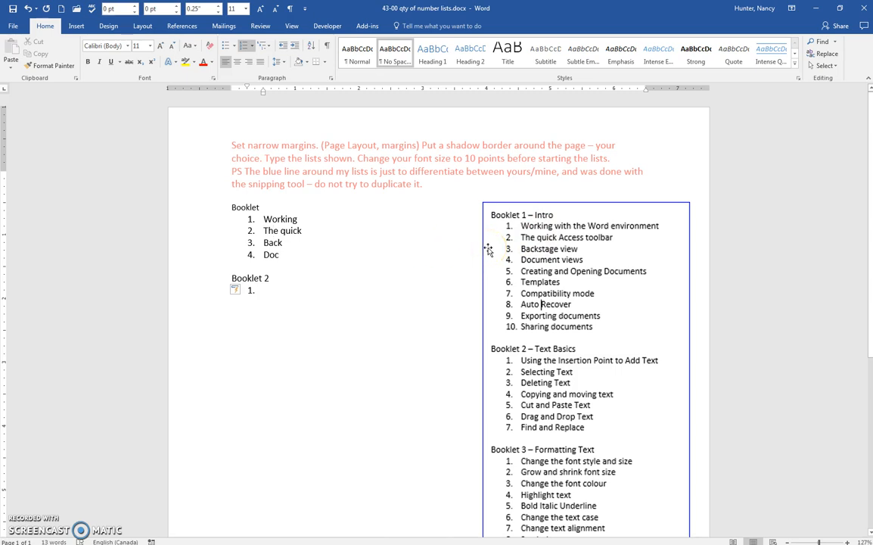
mouse_move(672, 206)
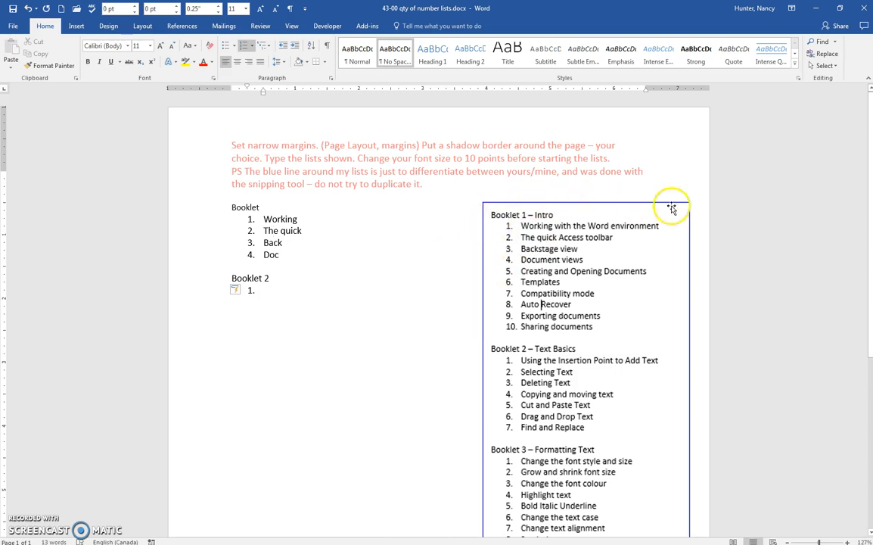
mouse_move(554, 316)
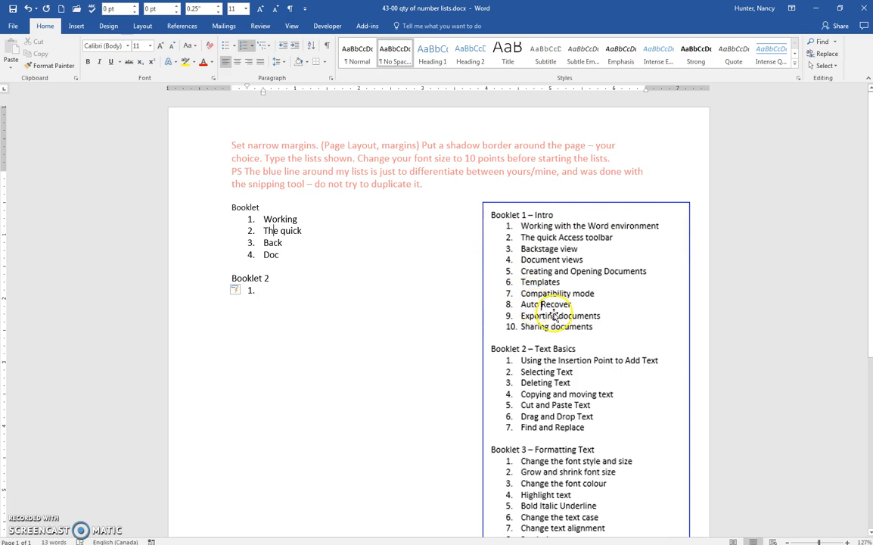
mouse_move(338, 400)
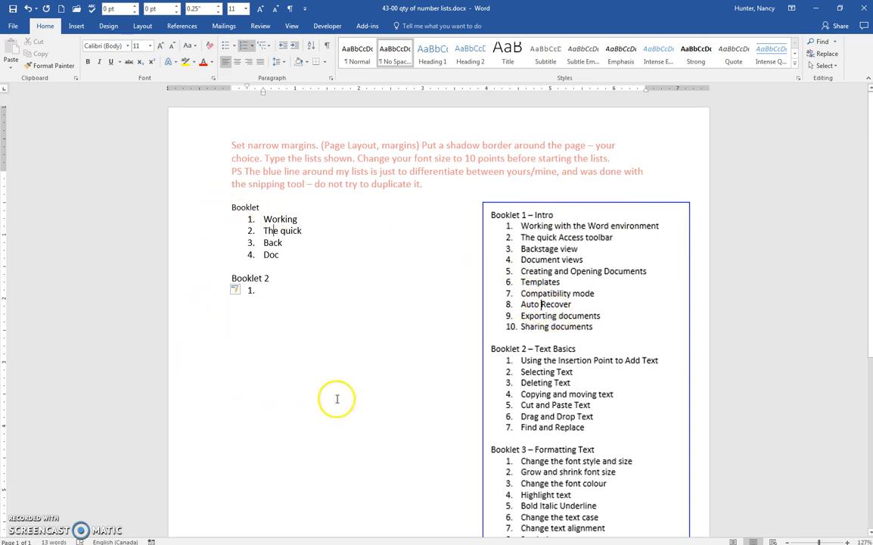
mouse_move(245, 309)
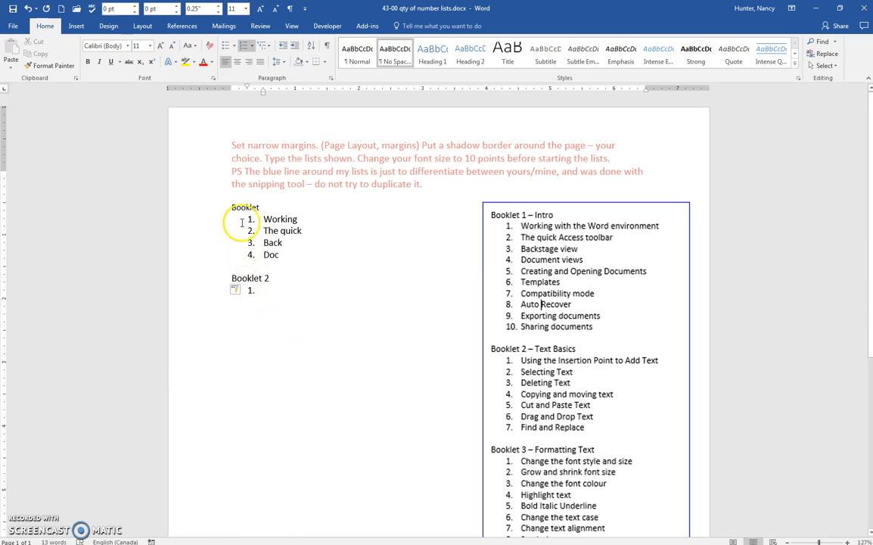
mouse_move(245, 381)
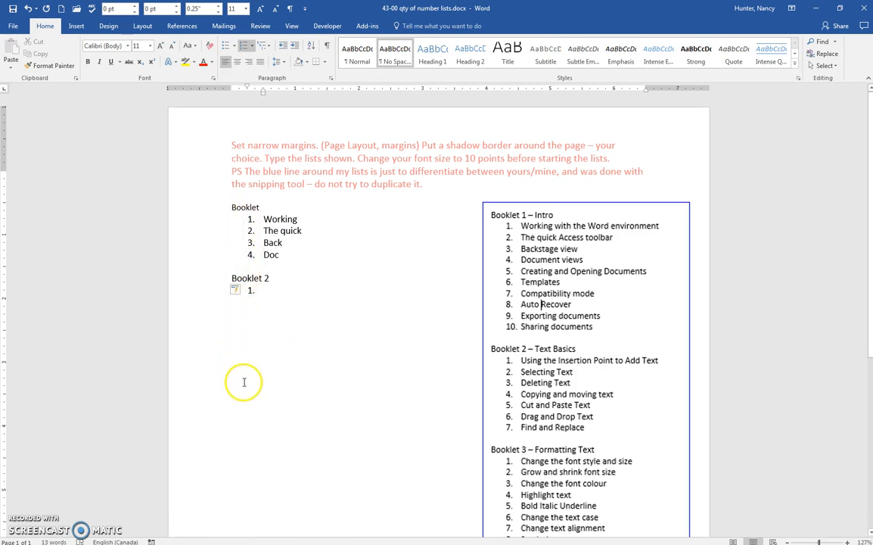
mouse_move(290, 351)
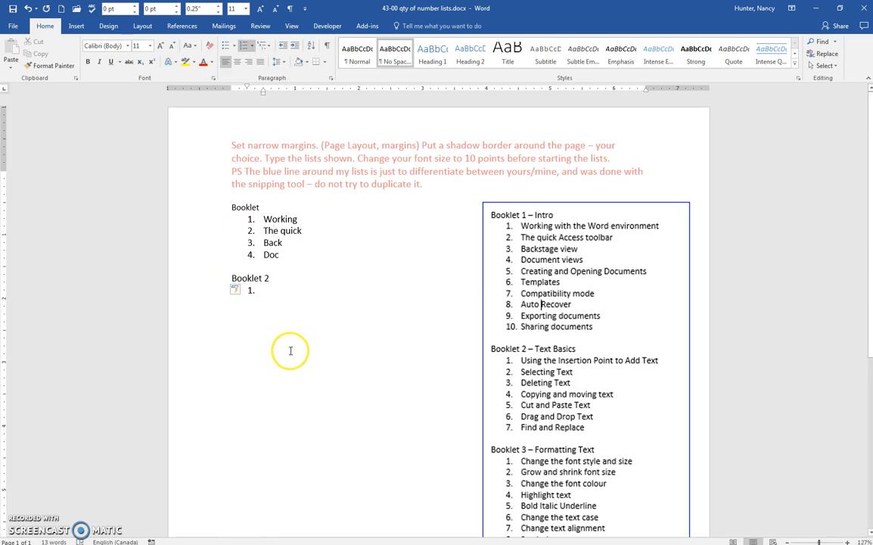
mouse_move(208, 381)
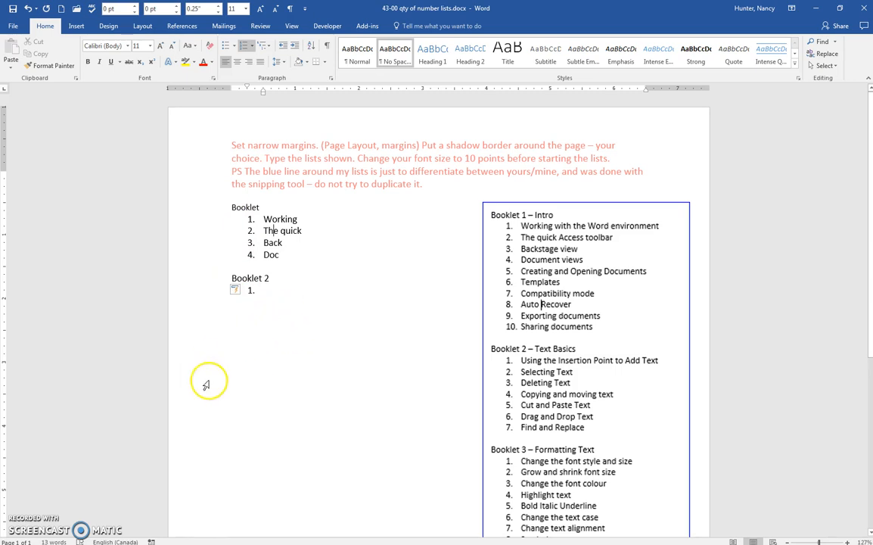